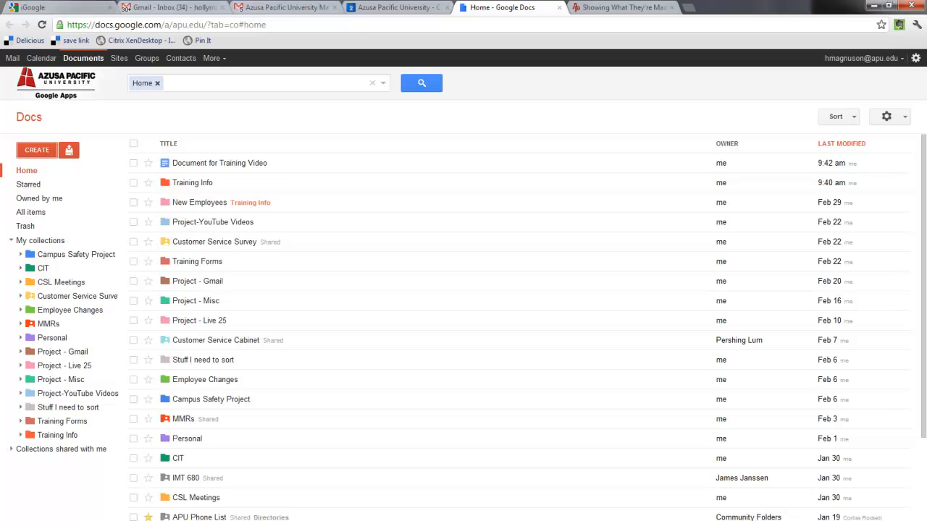
mouse_move(220, 163)
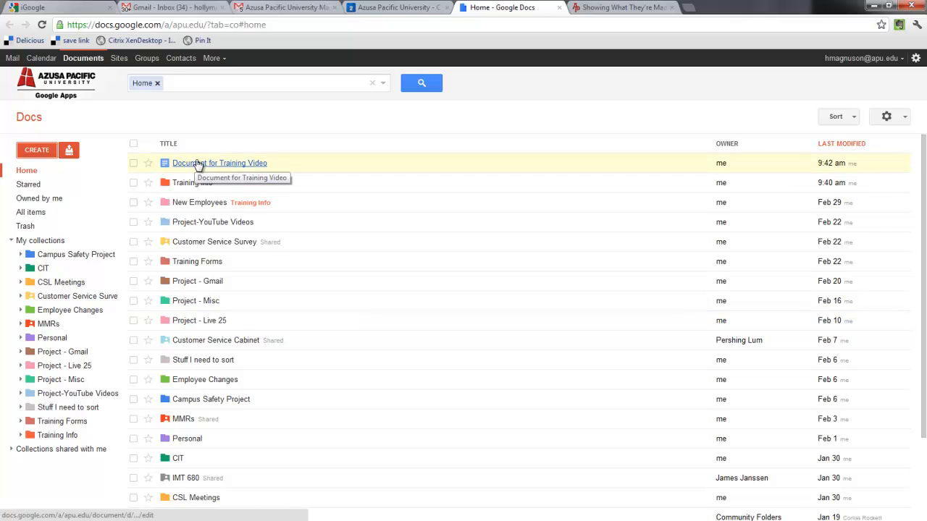
mouse_move(217, 167)
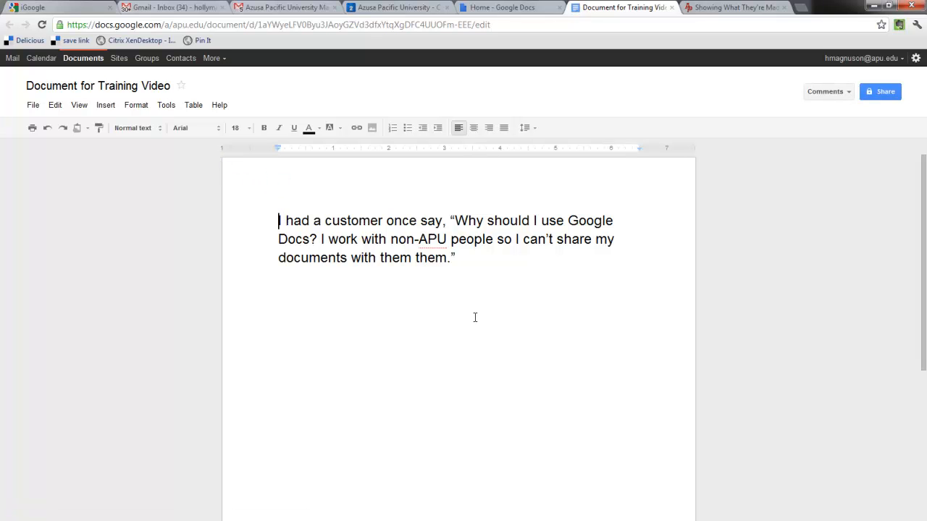
mouse_move(461, 181)
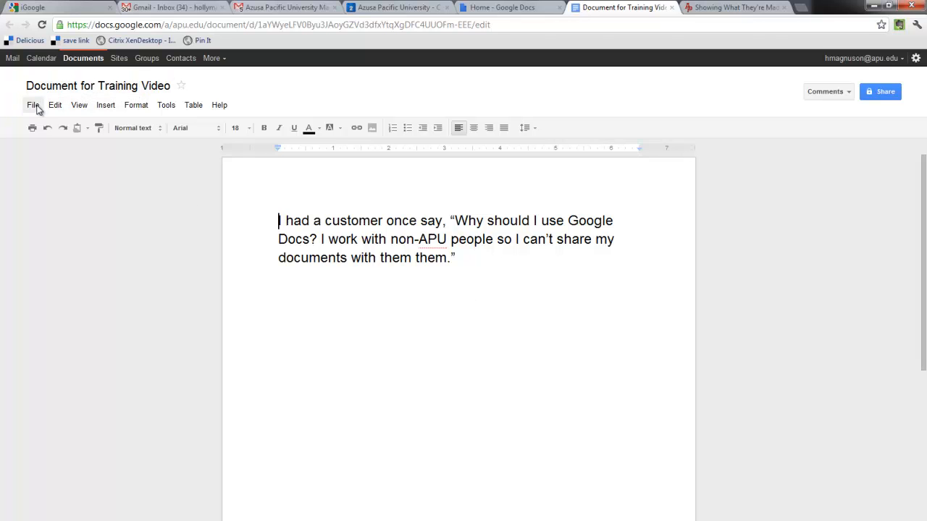
Step: Bring up the File menu's 'Email as attachment…' form for the training-video document
click(33, 105)
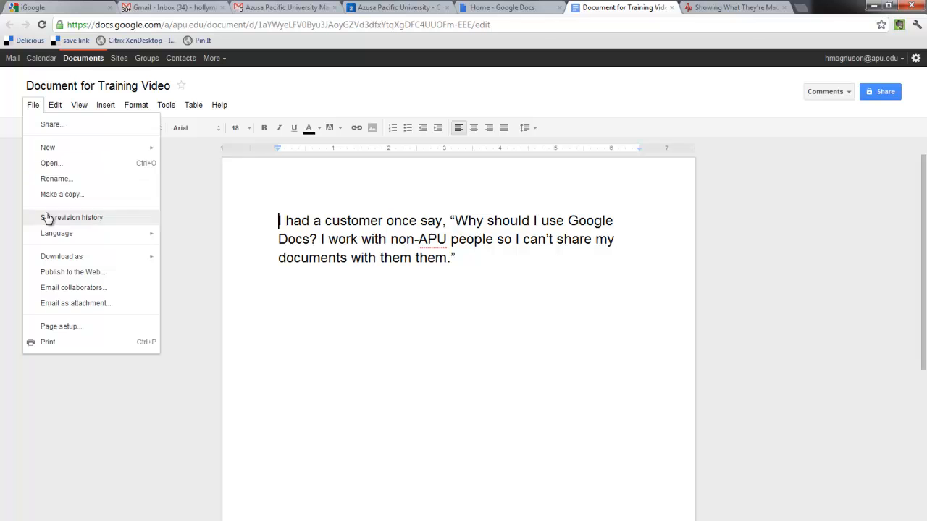
mouse_move(65, 304)
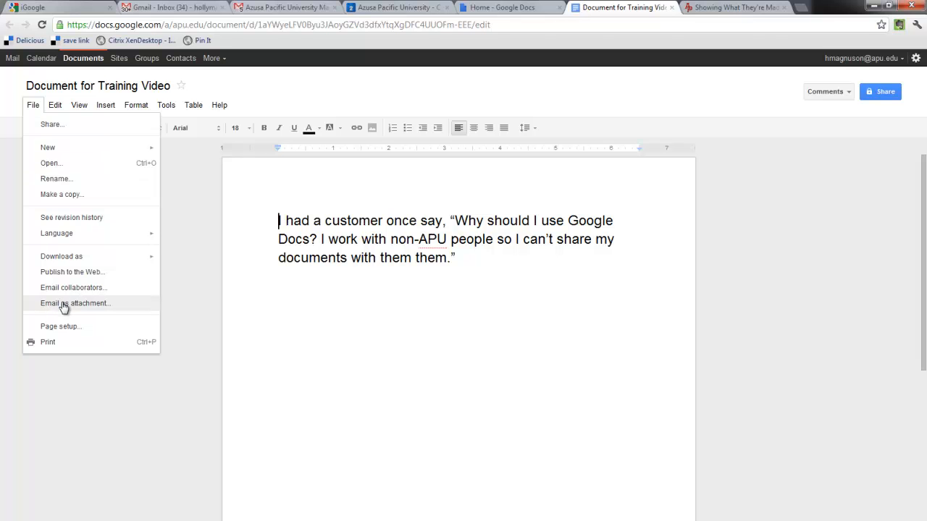
click(76, 303)
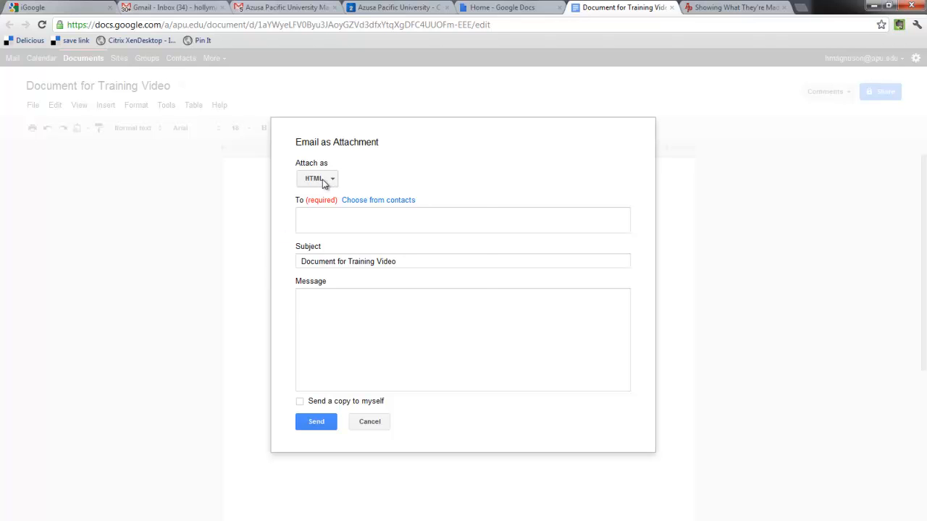
Step: Set the 'Attach as' format to PDF in the email form
click(317, 178)
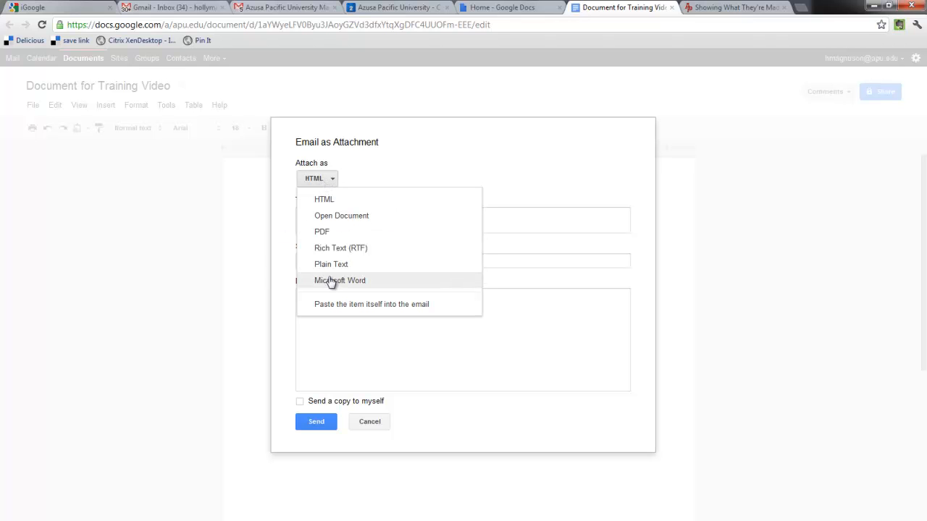
mouse_move(329, 286)
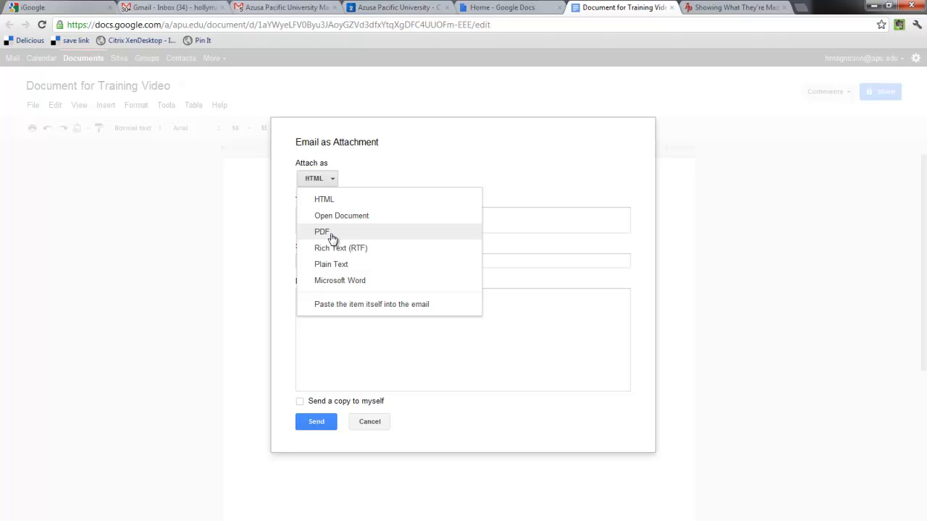
mouse_move(332, 235)
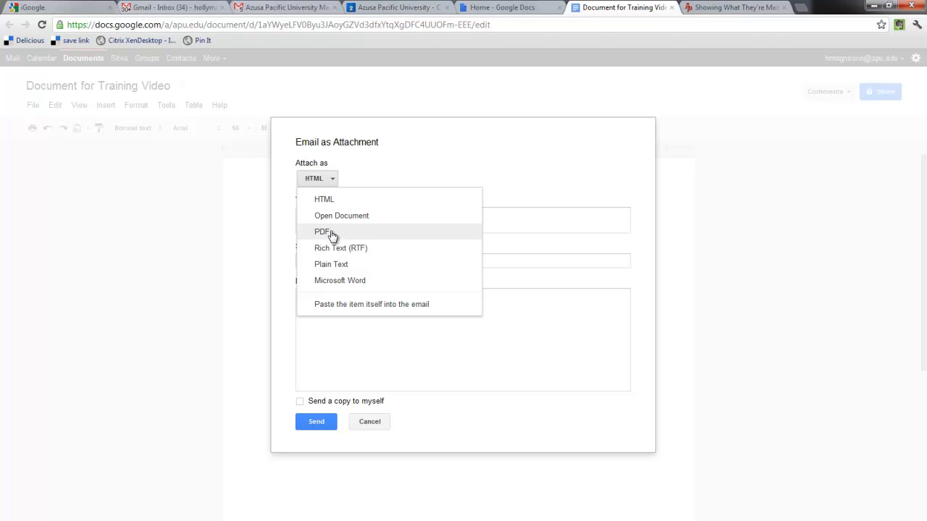
click(321, 231)
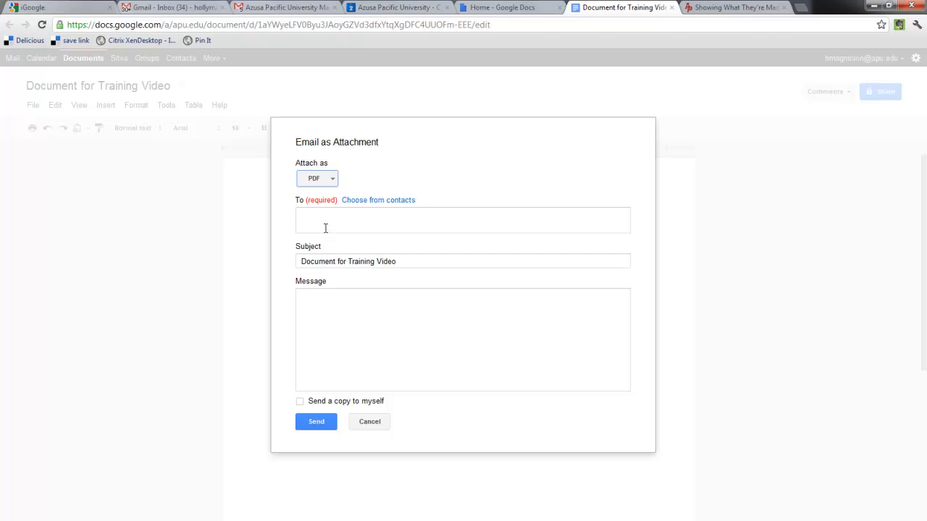
Step: Address the email to the personal Gmail suggestion, add 'Here you go', and send
text(holly)
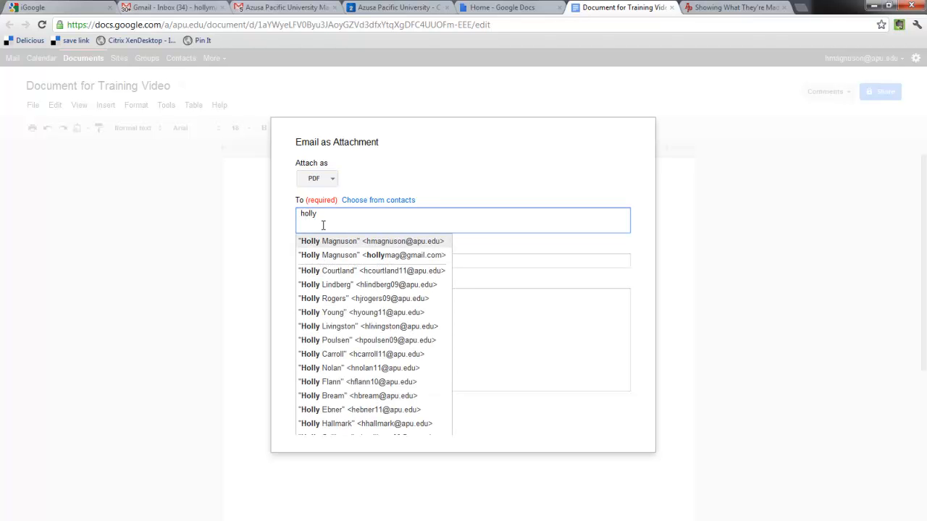
click(372, 255)
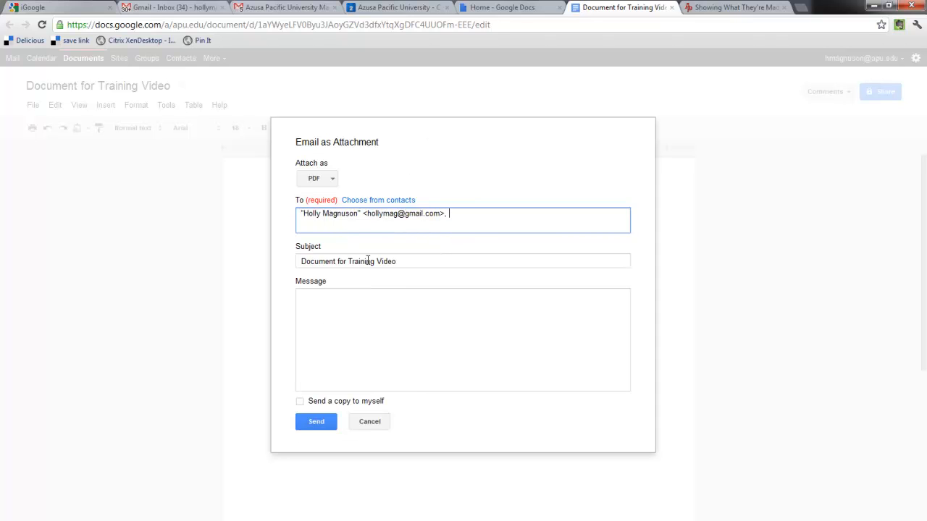
text(Here you go)
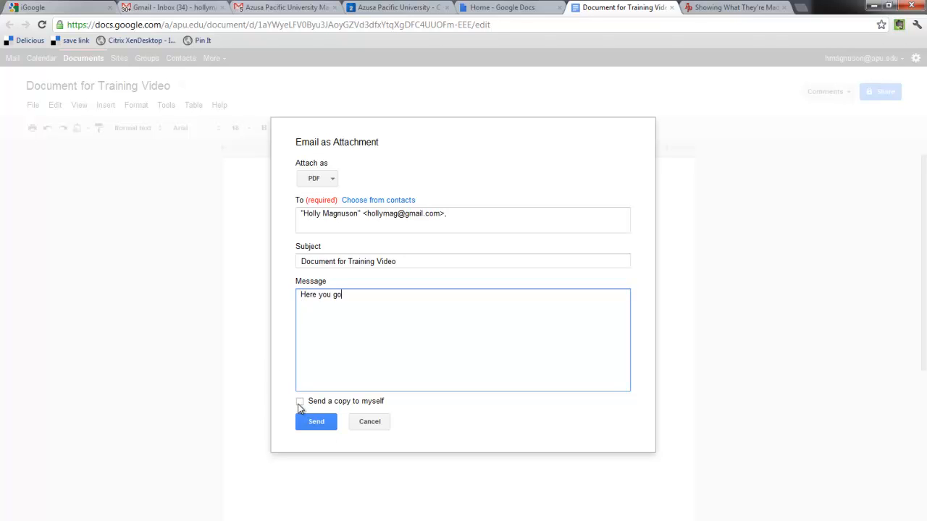
mouse_move(322, 444)
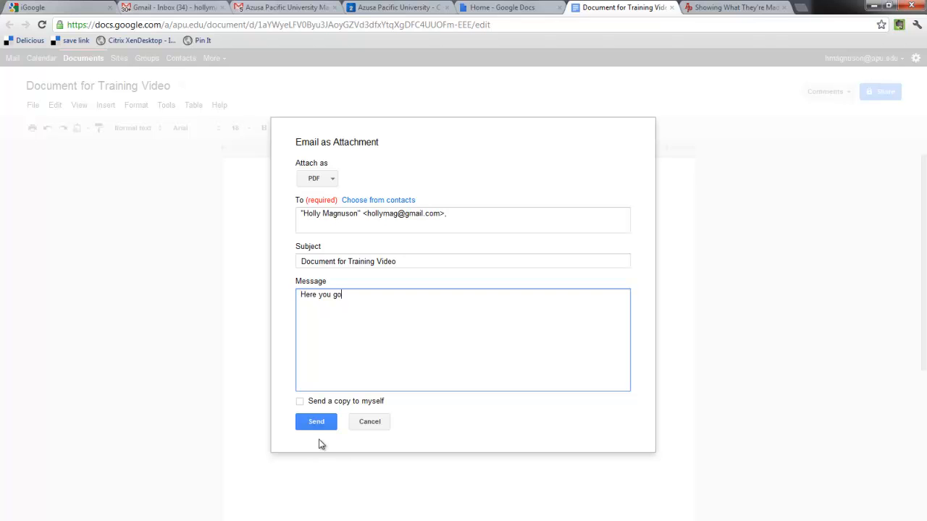
click(316, 421)
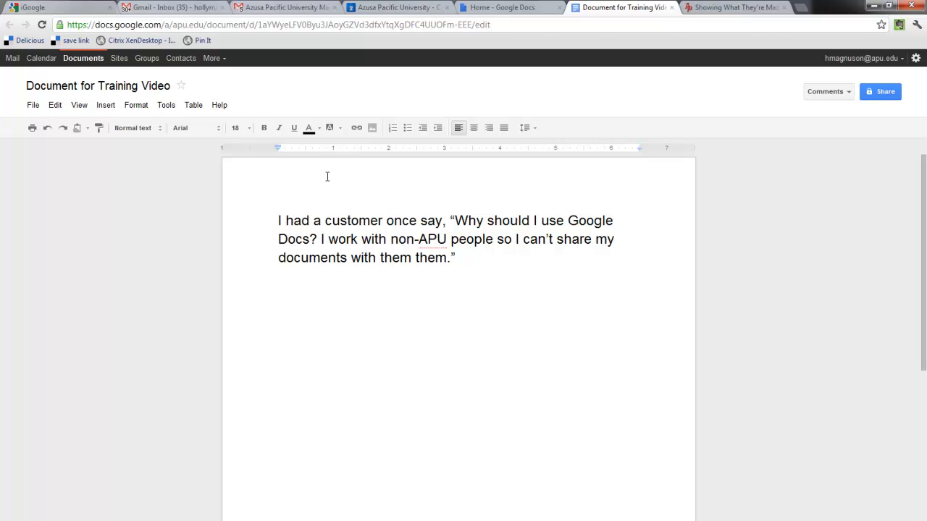
Step: Switch to Gmail and open the received 'Document for Training Video' message with its PDF
click(167, 8)
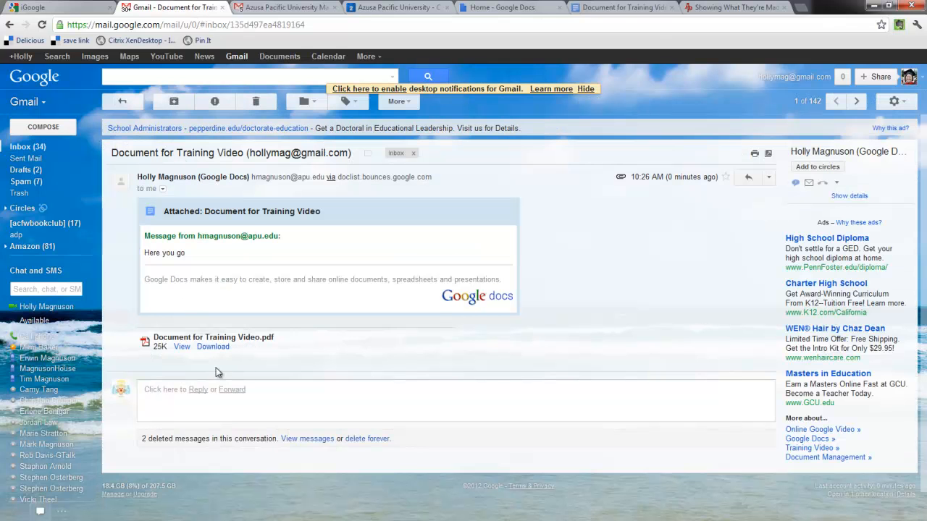
mouse_move(665, 5)
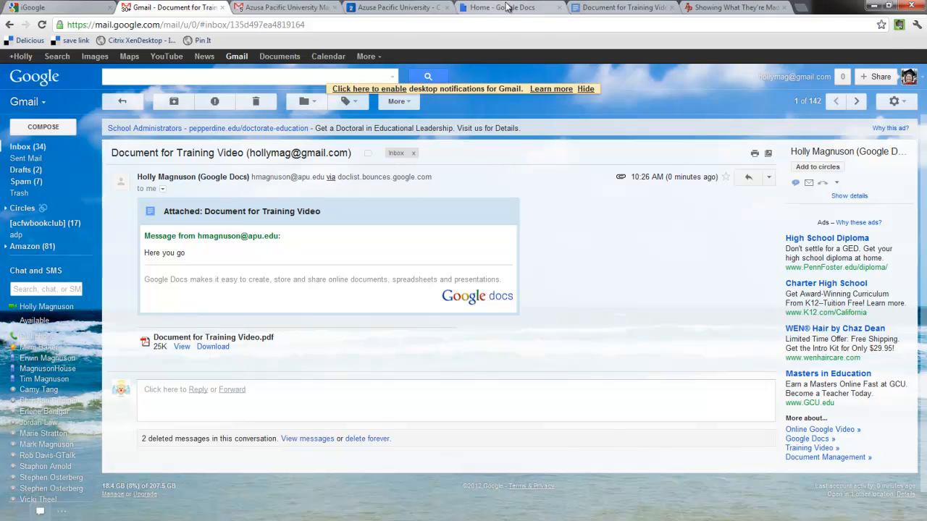
Step: In the Docs list, select Document for Training Video and open its More actions menu
click(504, 8)
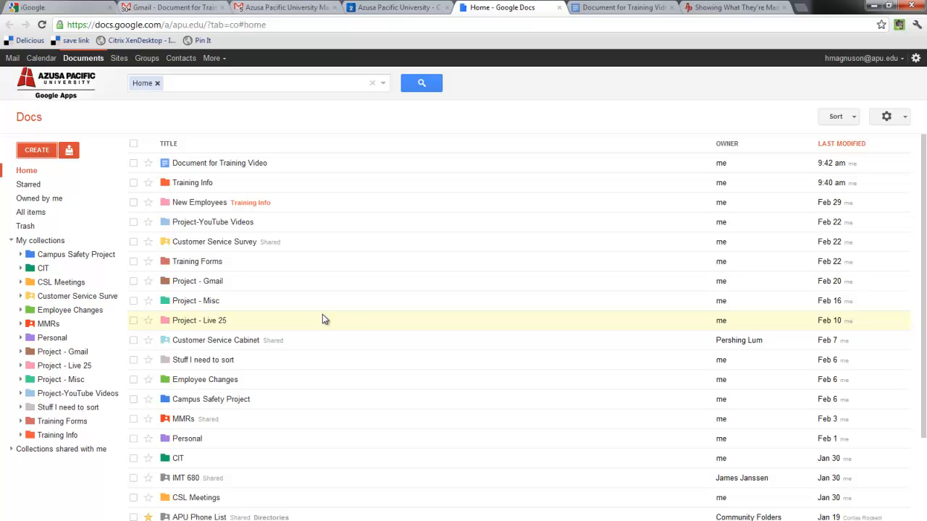
click(133, 162)
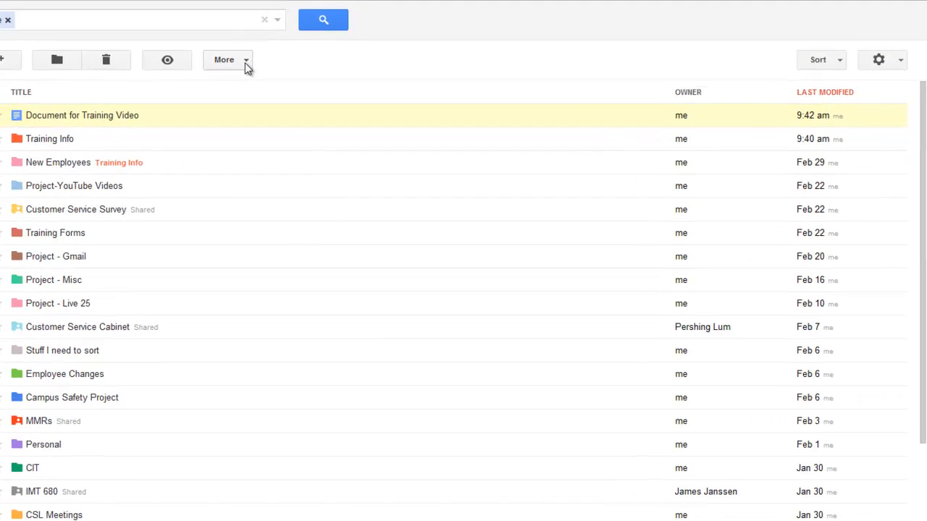
click(228, 59)
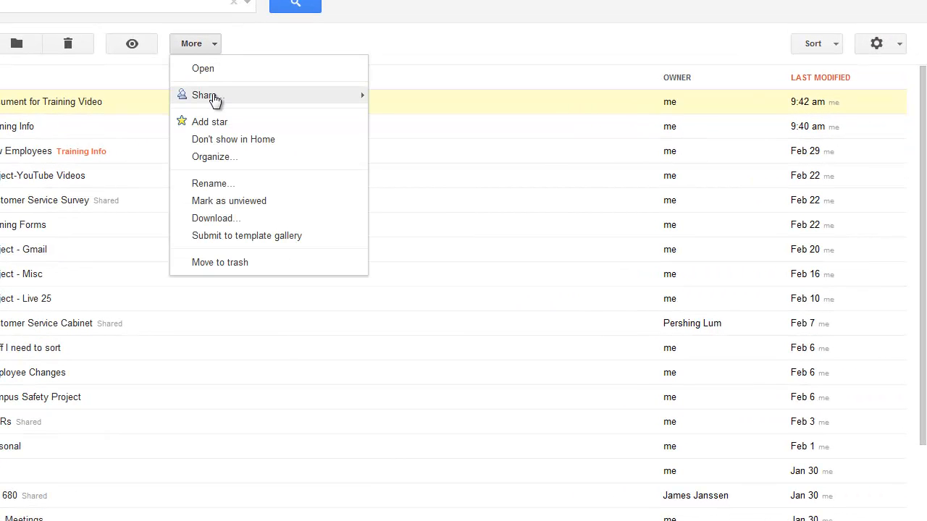
mouse_move(208, 95)
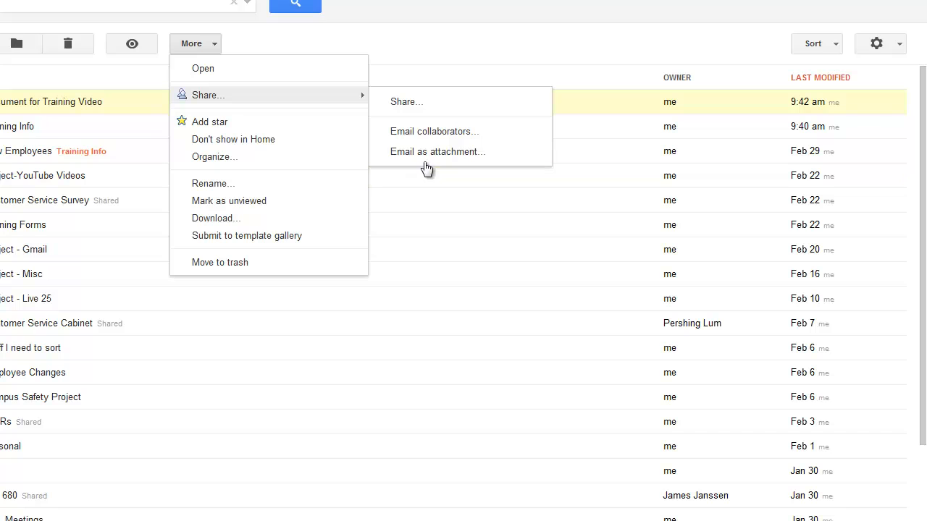
mouse_move(429, 156)
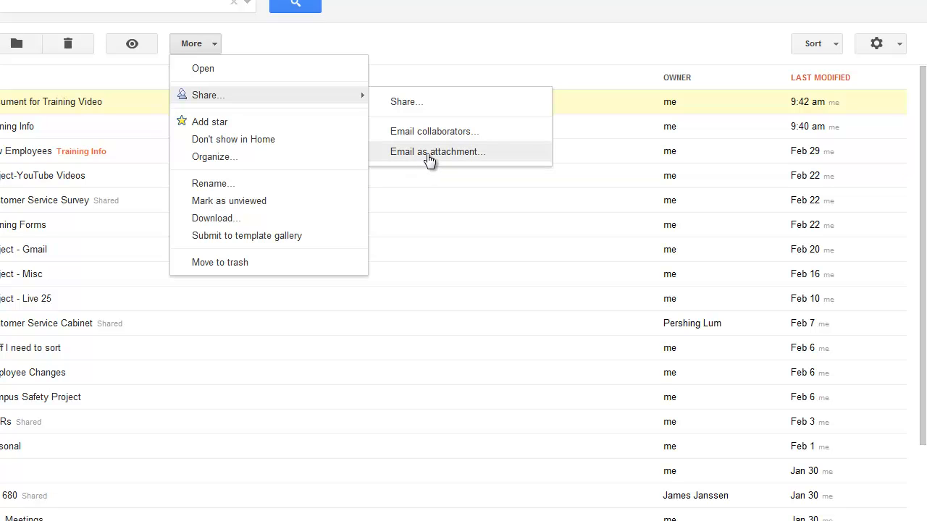